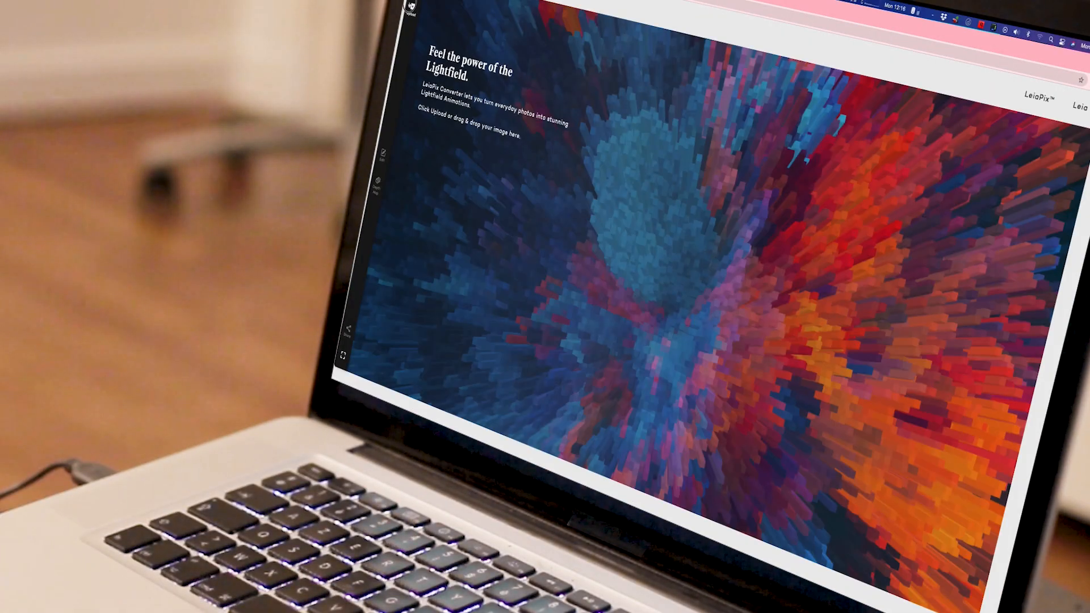
Start an upload from the sidebar so a photo can be chosen.
left_click(28, 85)
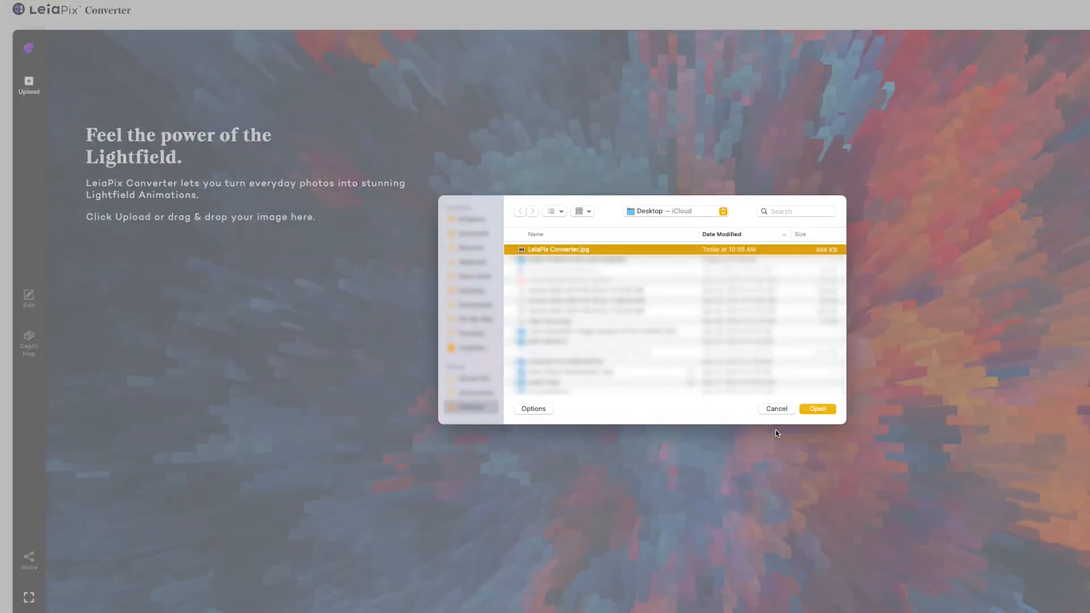
Load LeiaPix Converter.jpg, the T-rex skeleton photo, from the Desktop.
left_click(816, 408)
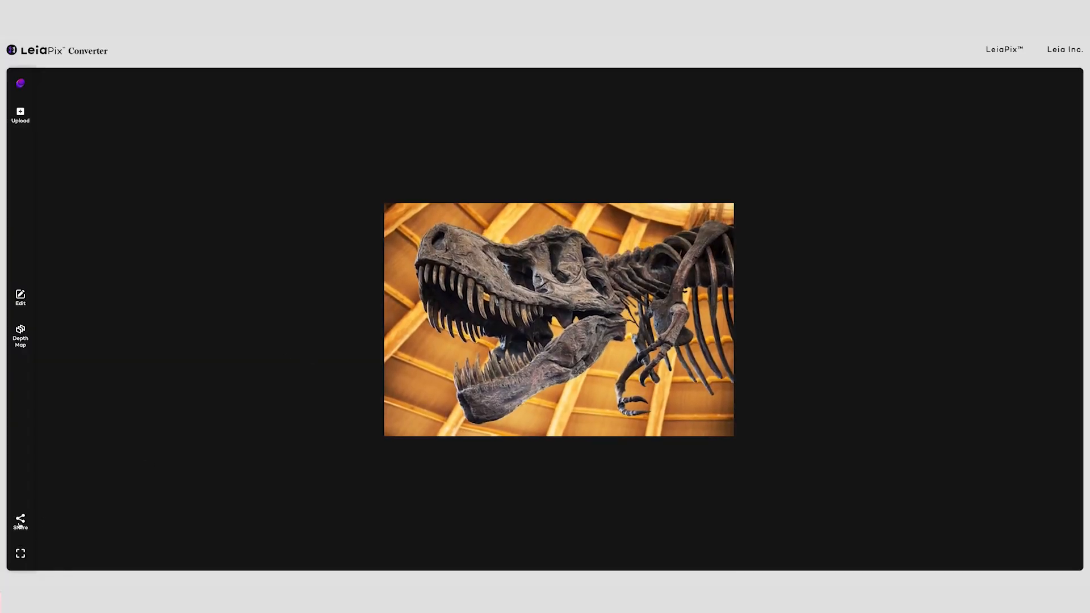
left_click(20, 522)
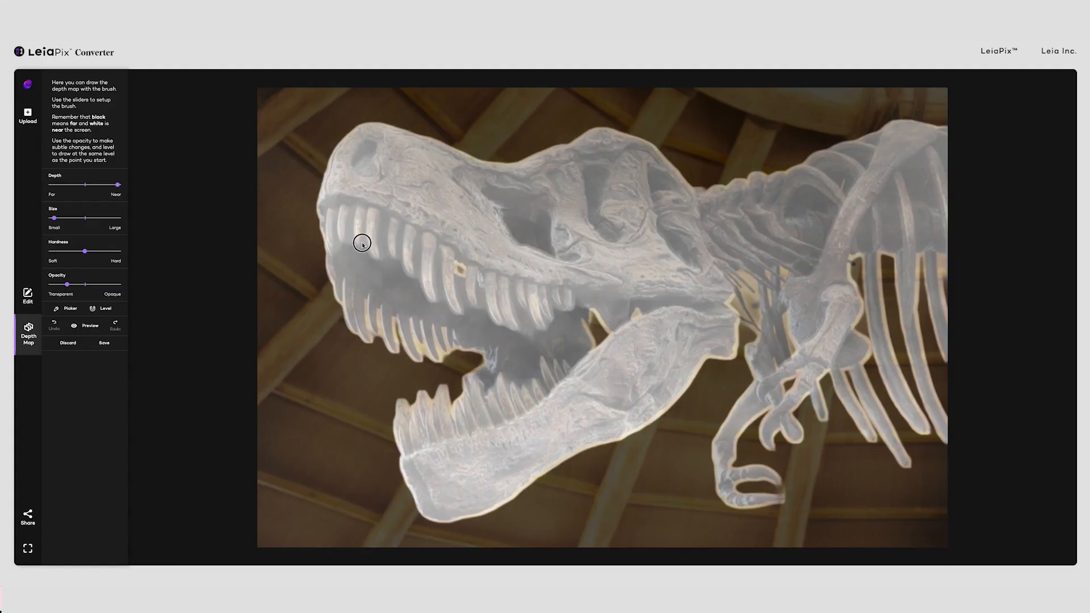
Brush the T-rex's upper teeth nearer with Depth set to Near and save the depth map.
left_click_drag(362, 243, 362, 206)
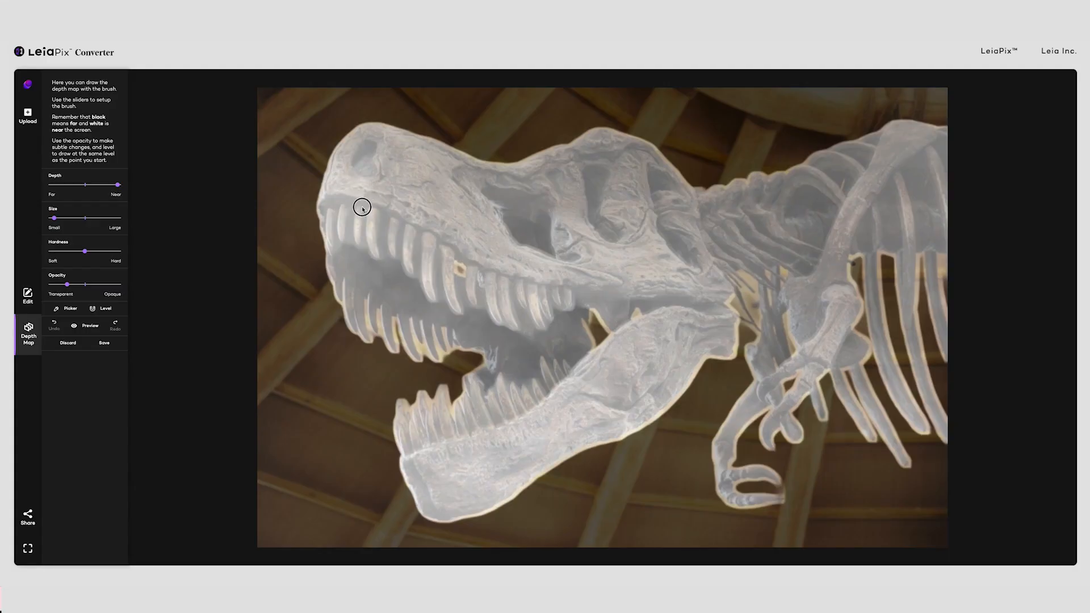
left_click(27, 295)
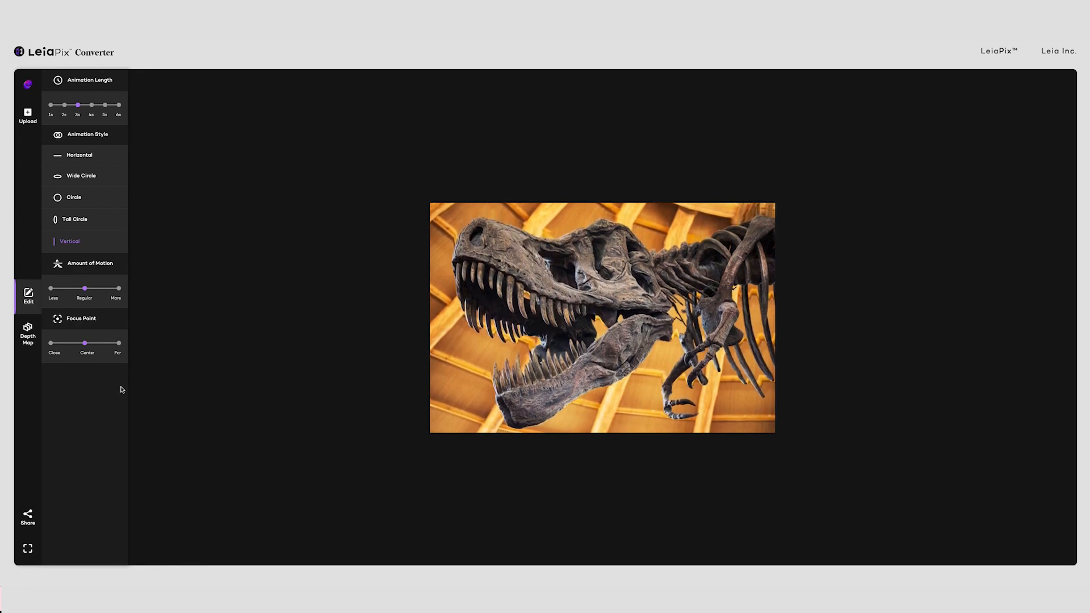
Set the animation to the tall circular motion style and send it to Share.
left_click(75, 220)
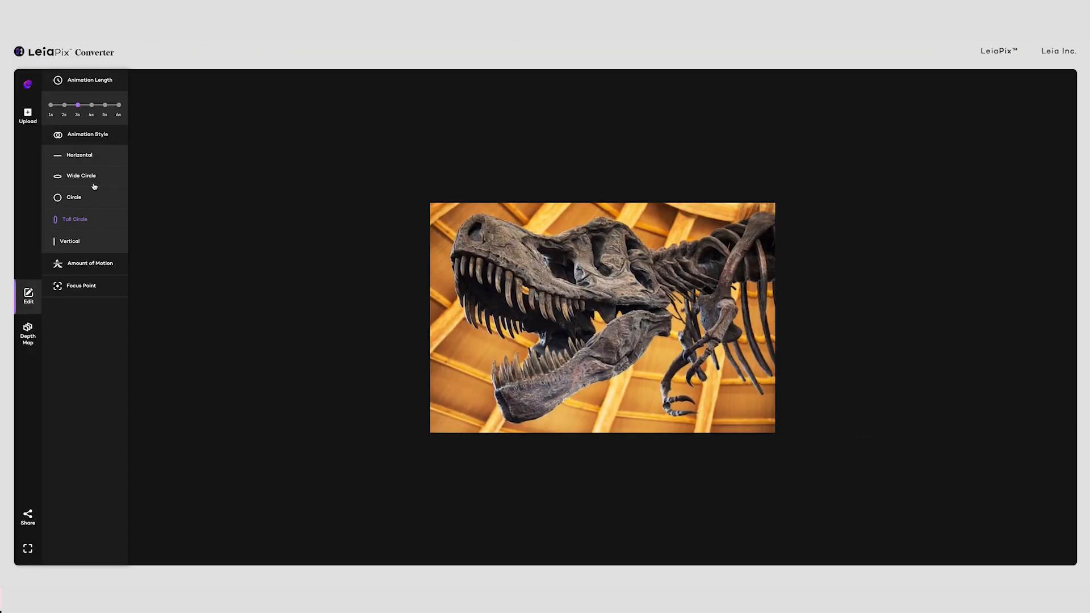
left_click(78, 154)
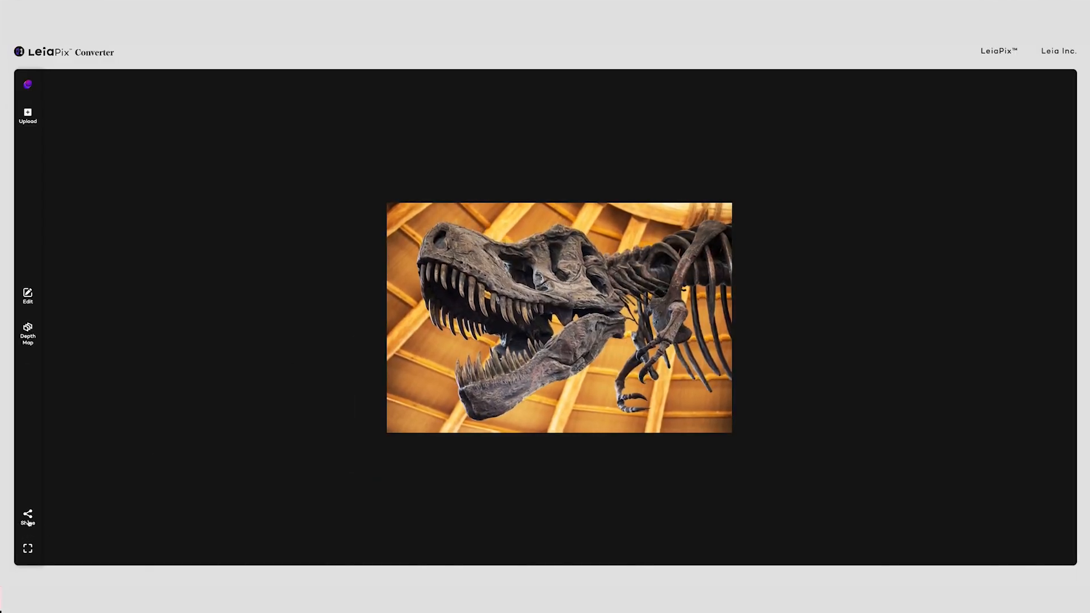
left_click(27, 518)
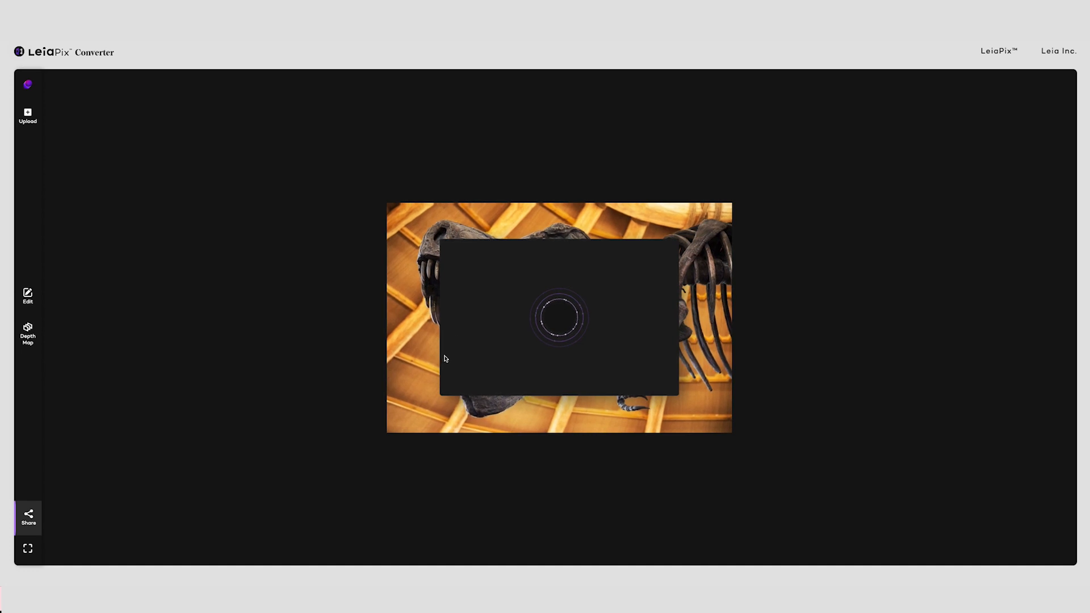